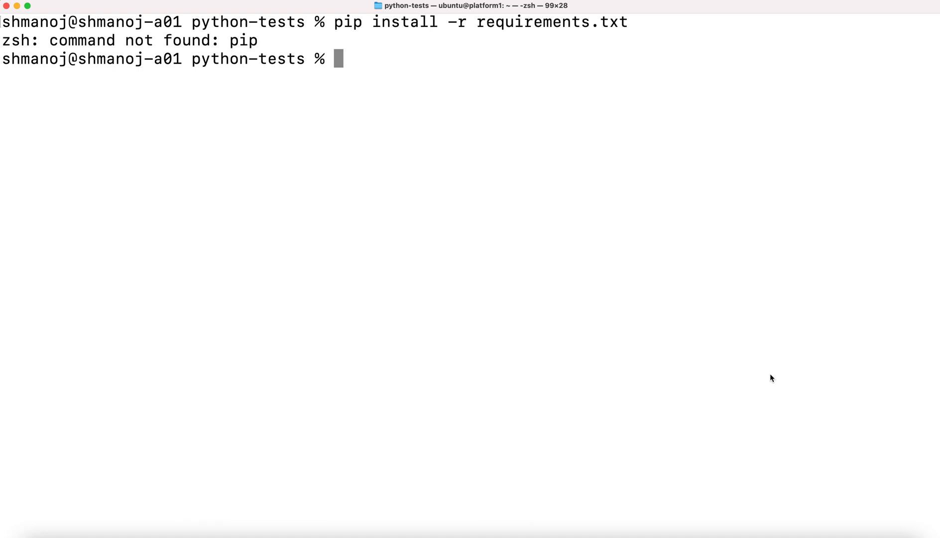
mouse_move(105, 75)
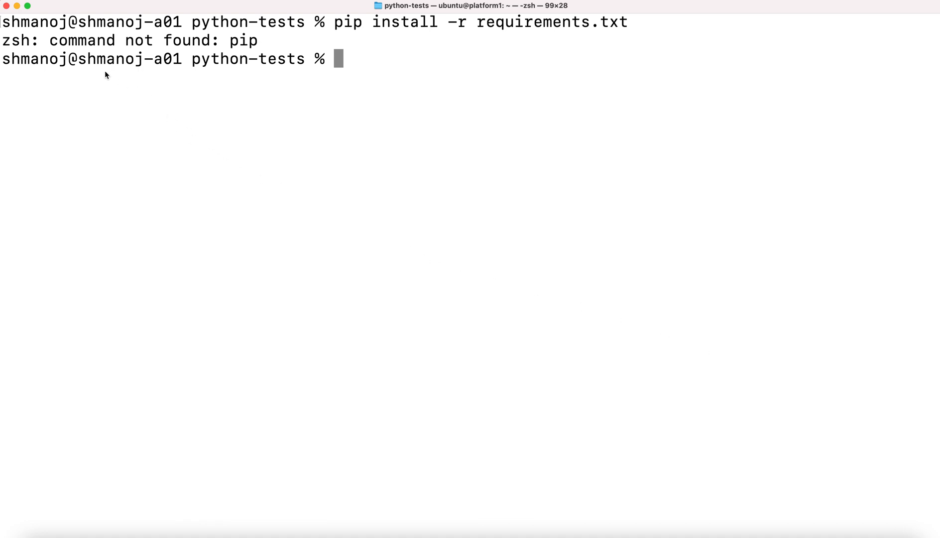
mouse_move(642, 38)
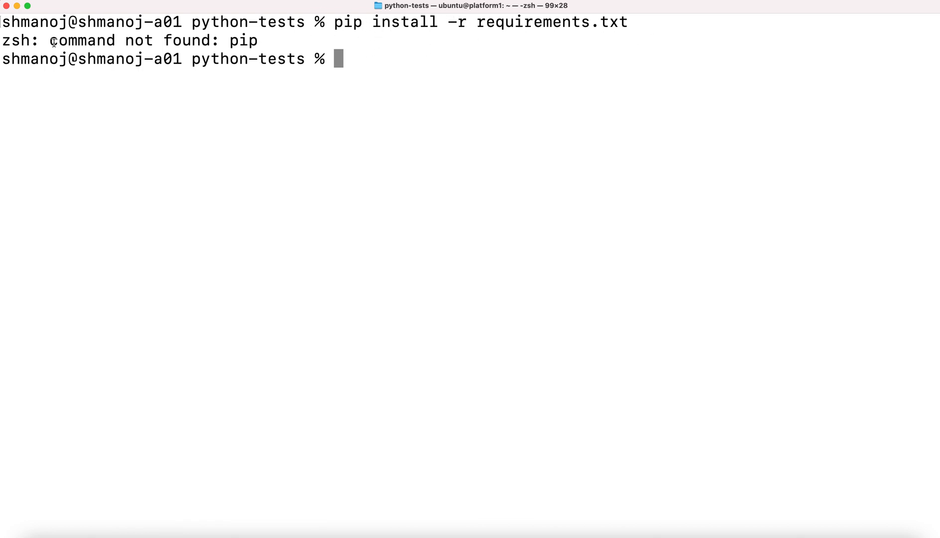
mouse_move(286, 40)
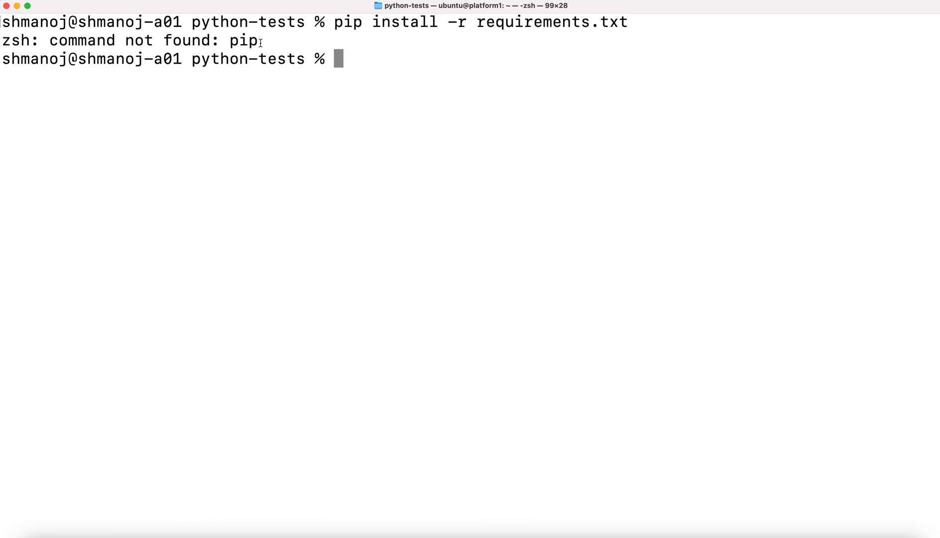
text(pip)
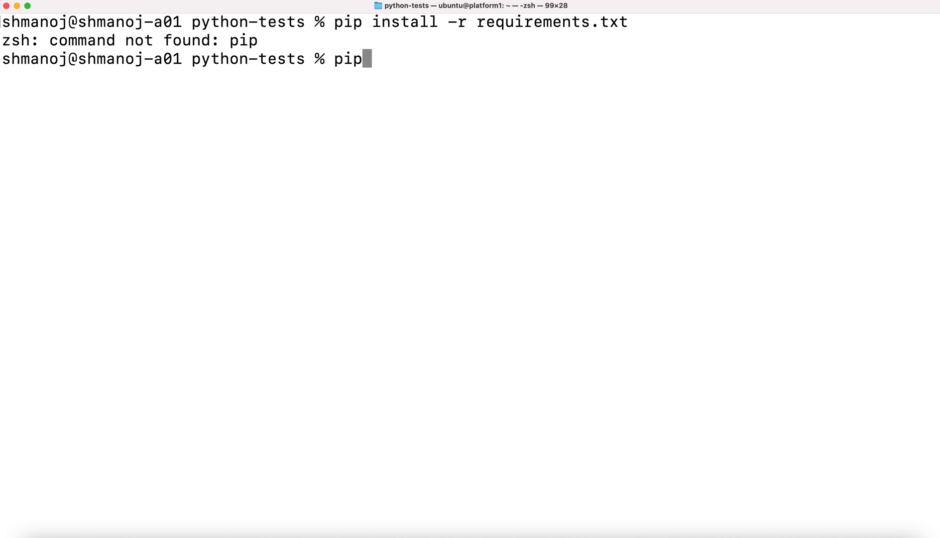
text(3)
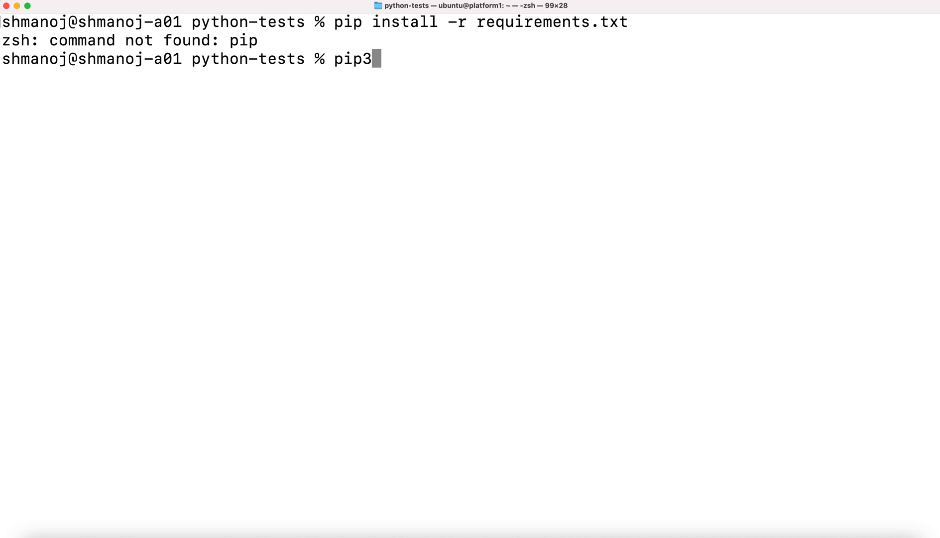
text(" ")
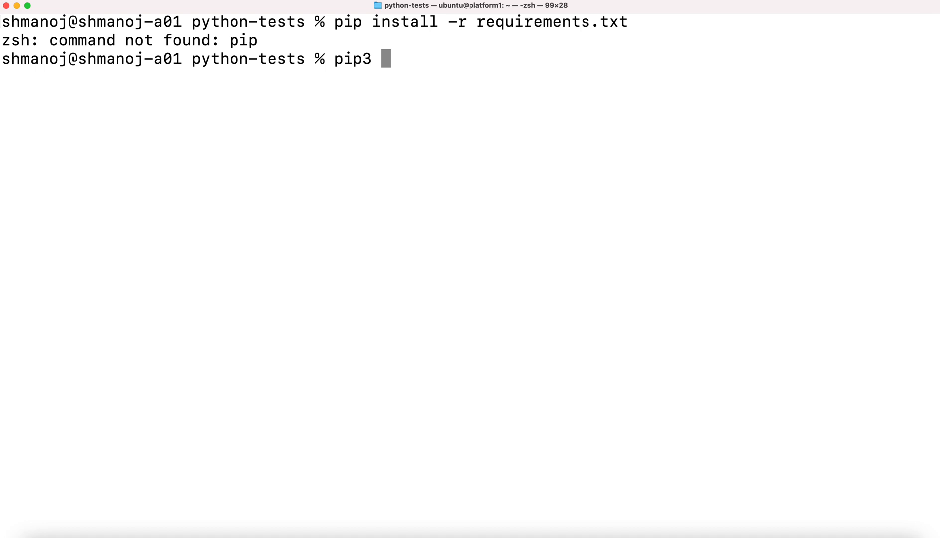
text(-V)
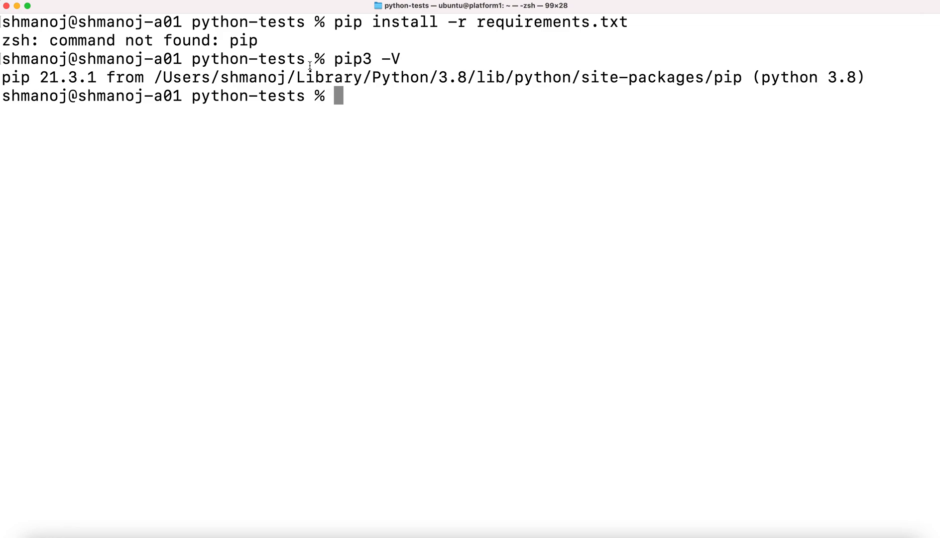
mouse_move(766, 94)
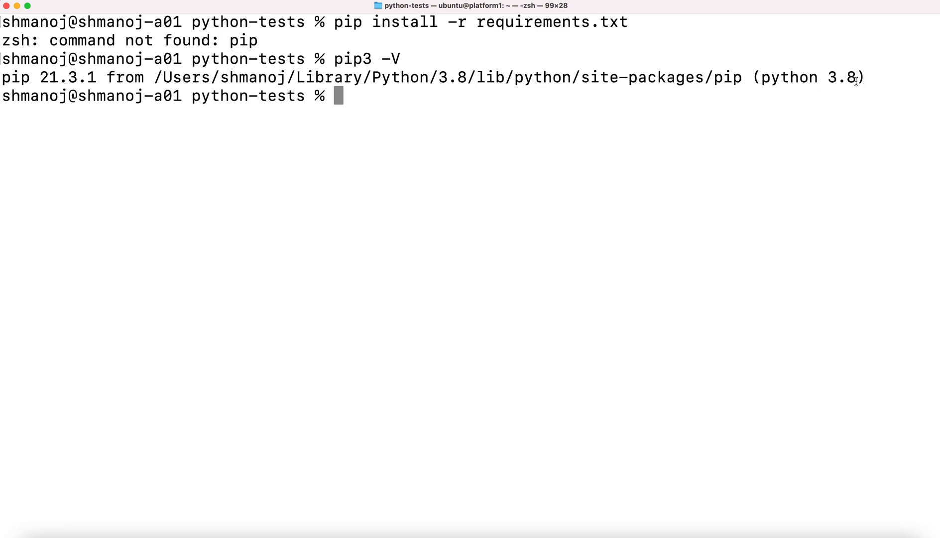
mouse_move(484, 114)
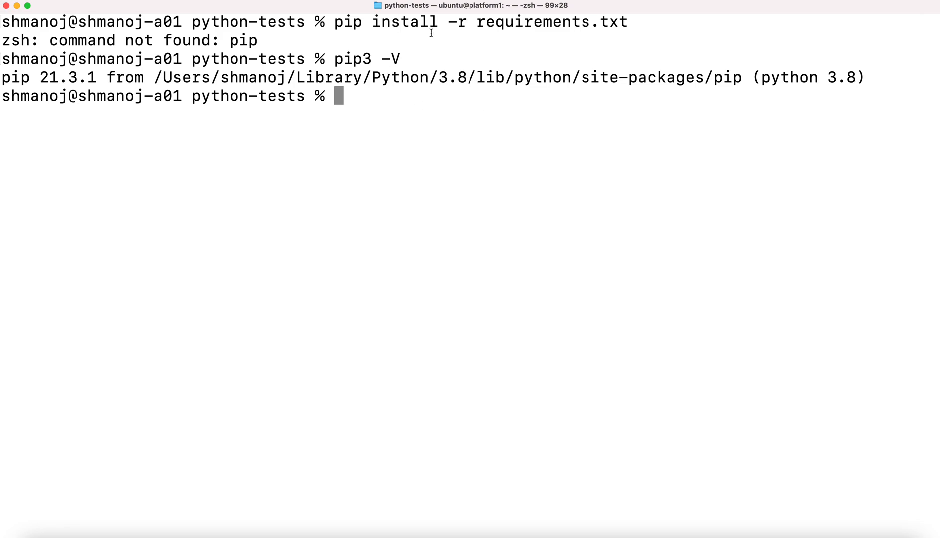
mouse_move(351, 113)
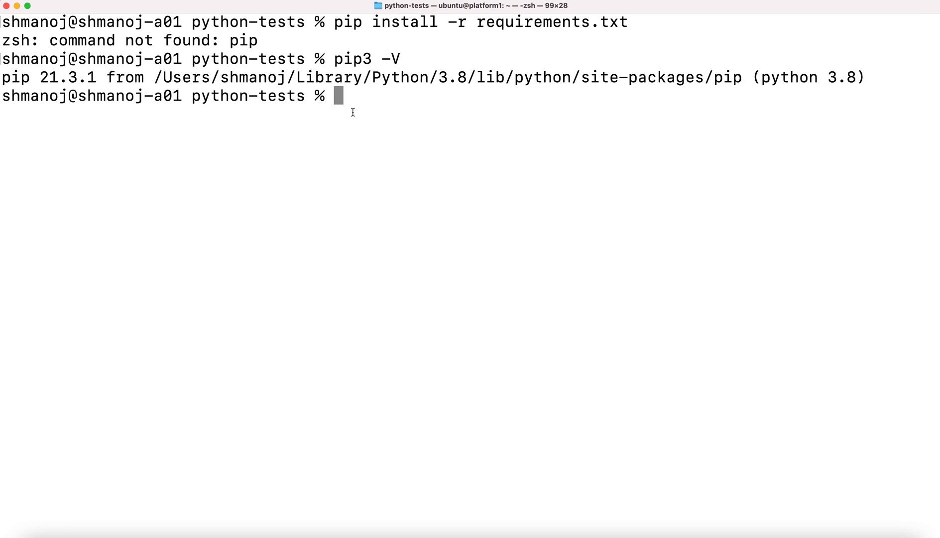
text(pip install -r requirements.txt)
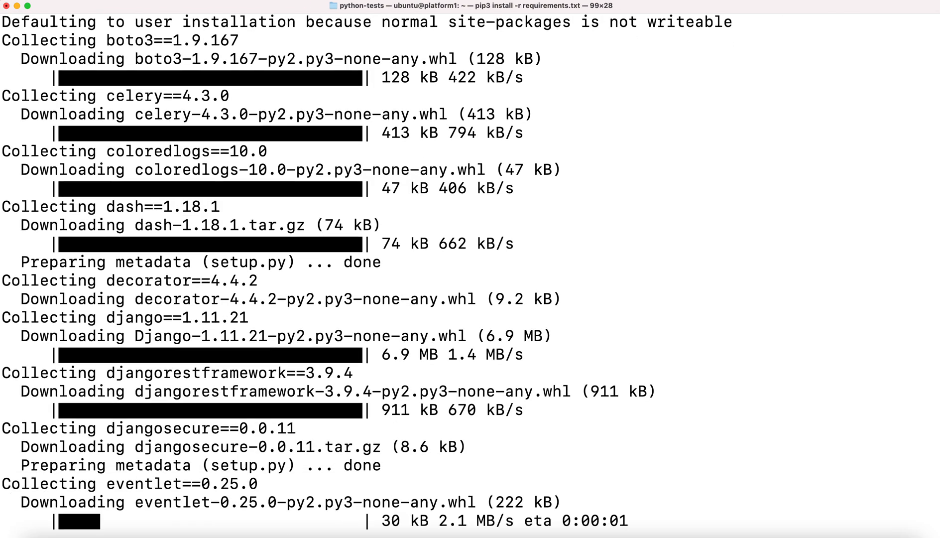
scroll(down, 3)
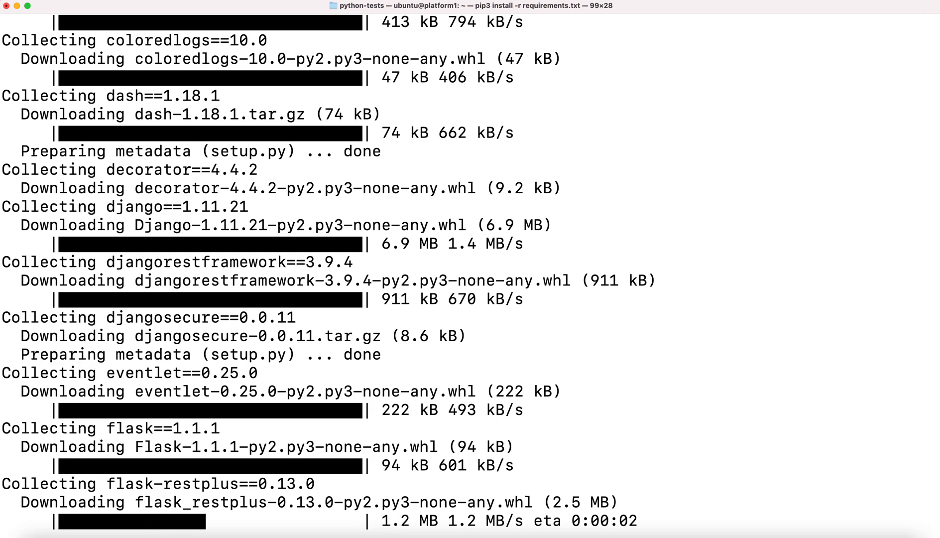
scroll(down, 3)
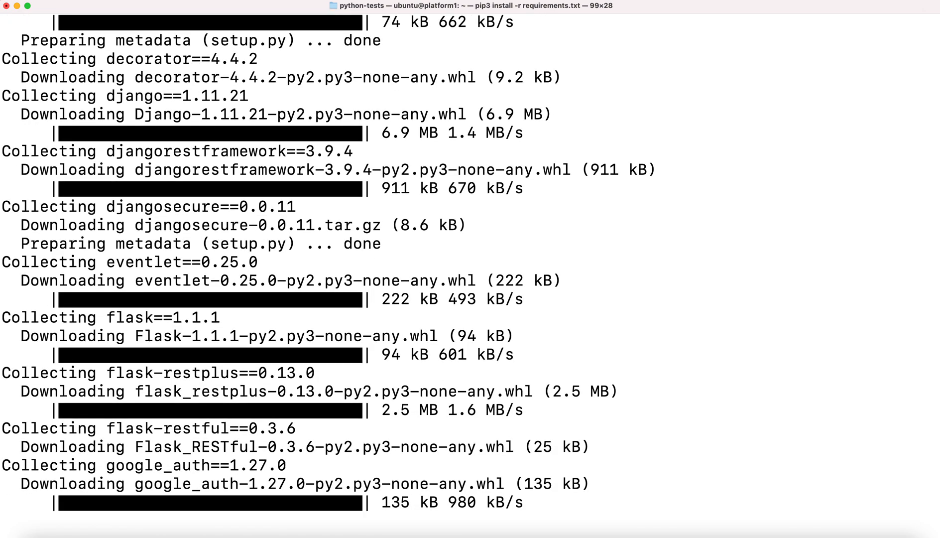
scroll(down, 3)
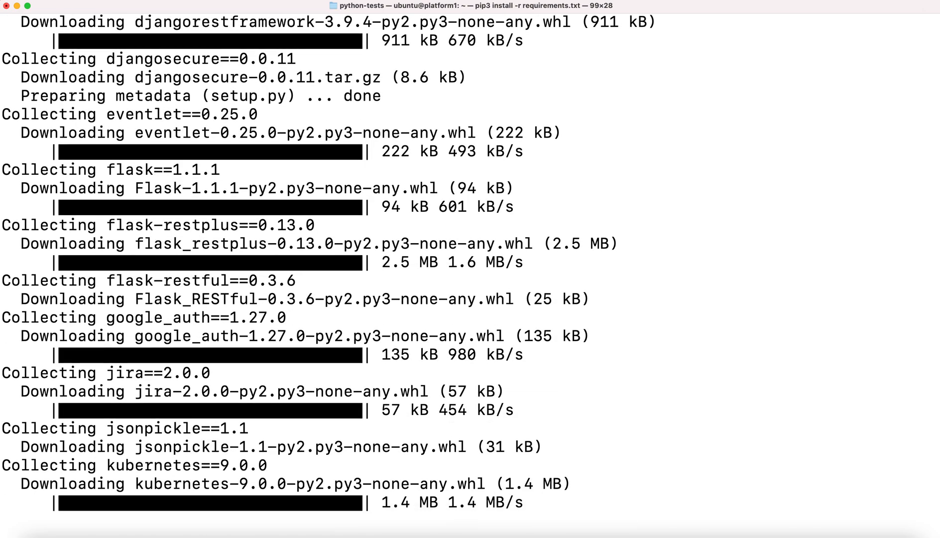
scroll(down, 3)
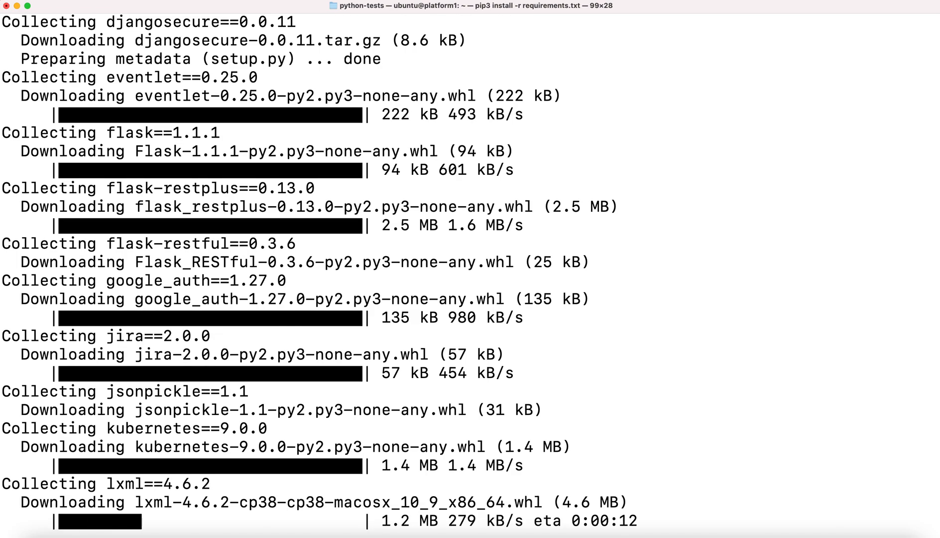